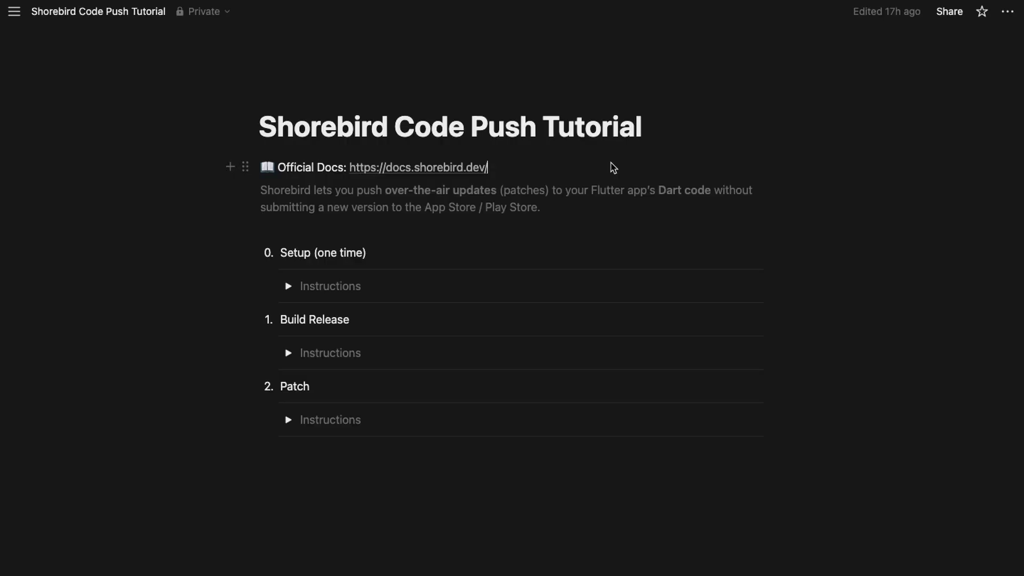
Open the Shorebird Quick Start docs, copy the Mac/Linux curl install command, and view Windows commands
{"action": "left_click", "coordinate": [418, 167]}
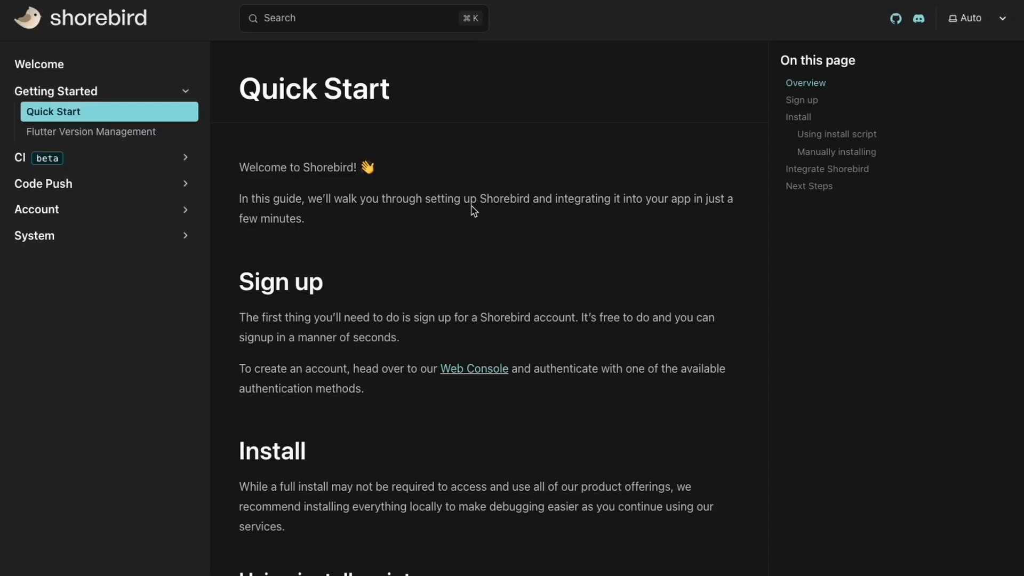
{"action": "scroll", "scroll_direction": "down", "scroll_amount": 3}
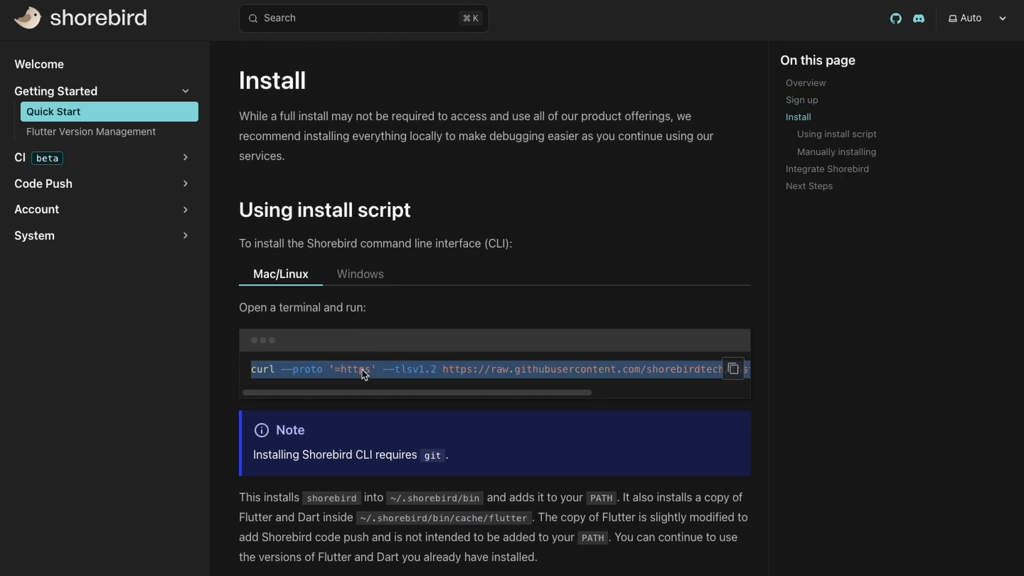
{"action": "left_click", "coordinate": [359, 273]}
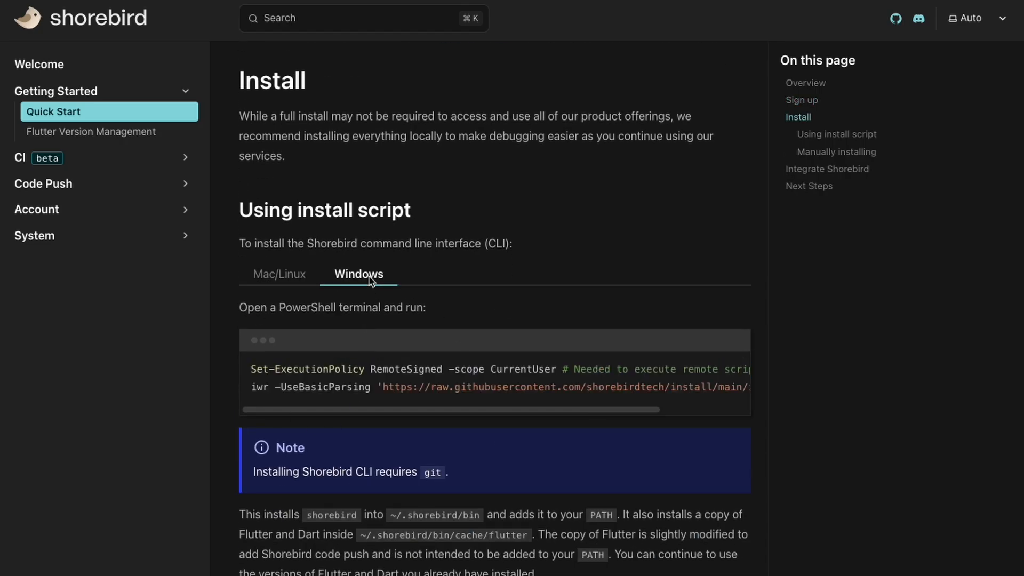
{"action": "left_click", "coordinate": [732, 368]}
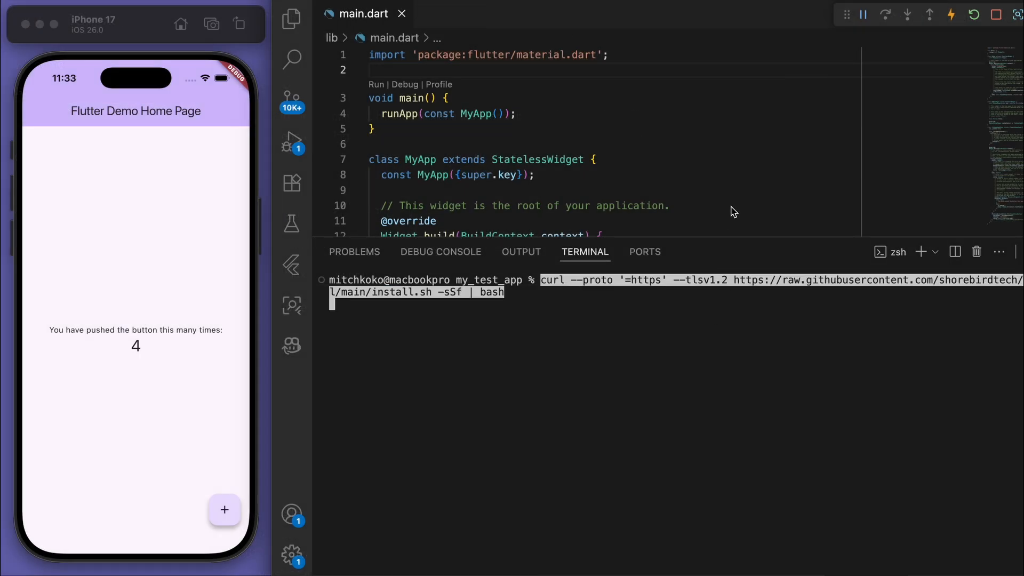
{"action": "mouse_move", "coordinate": [748, 65]}
{"action": "type", "text": "shorebir"}
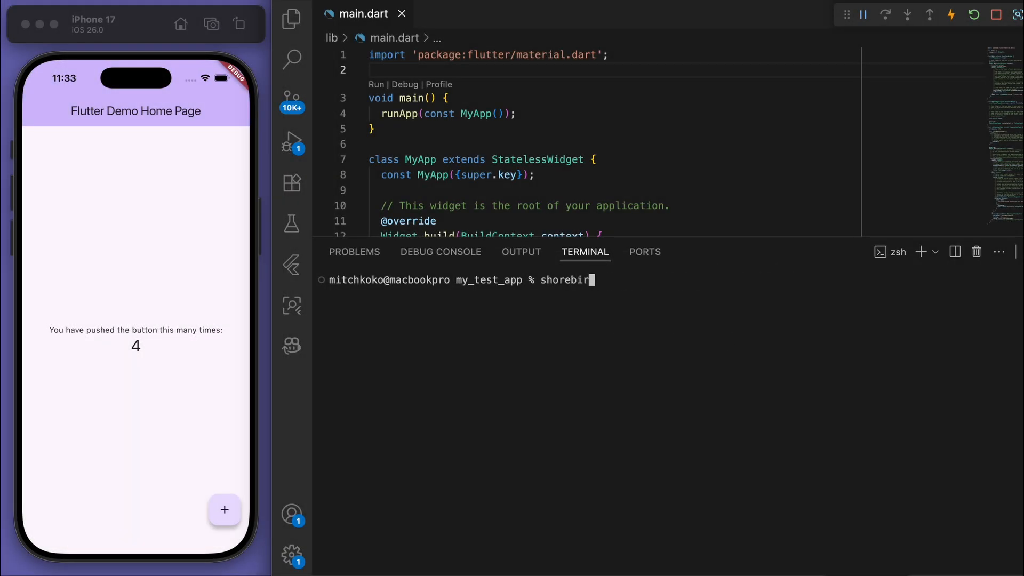
Run shorebird login in the terminal to sign in to a Shorebird account
{"action": "type", "text": "login"}
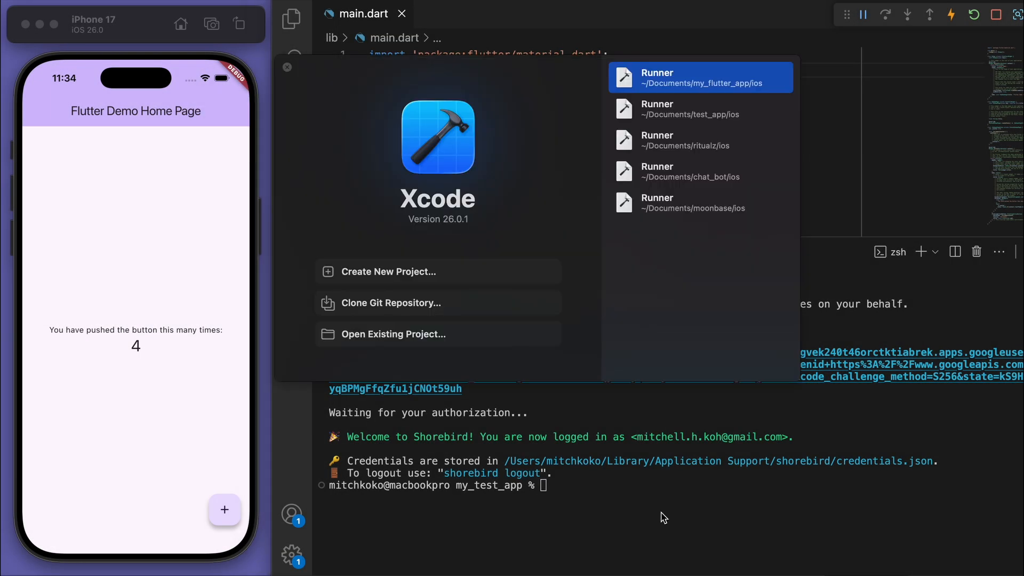
Open my_test_app/ios in Xcode and edit the com.example.myTestApp bundle identifier
{"action": "left_click", "coordinate": [393, 333]}
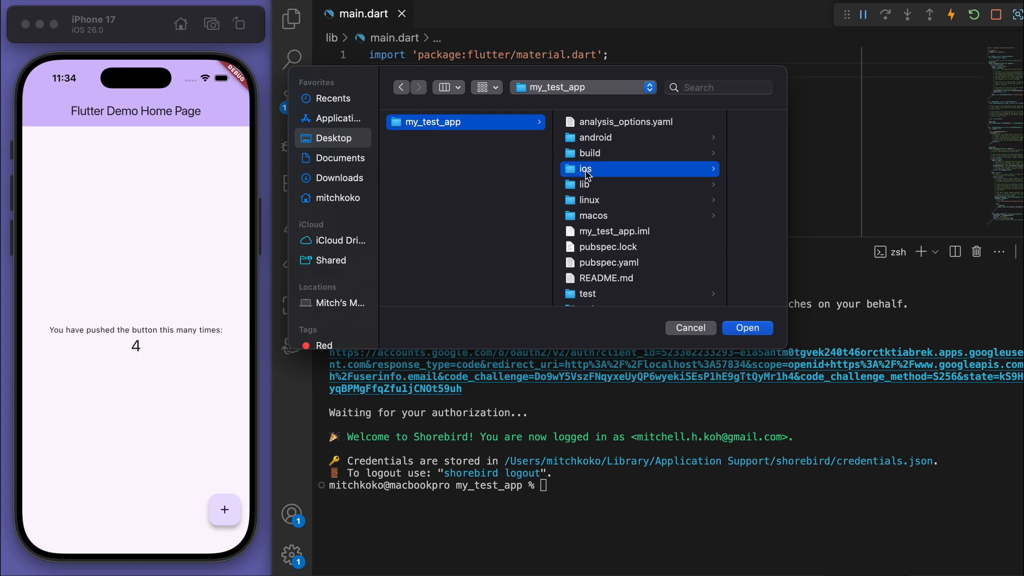
{"action": "left_click", "coordinate": [689, 328]}
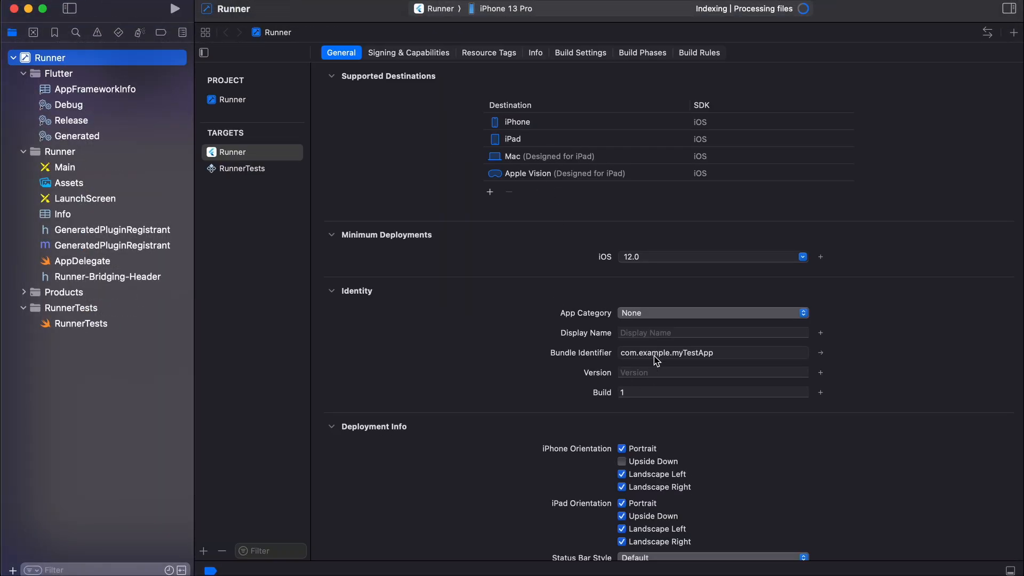
{"action": "left_click", "coordinate": [407, 53]}
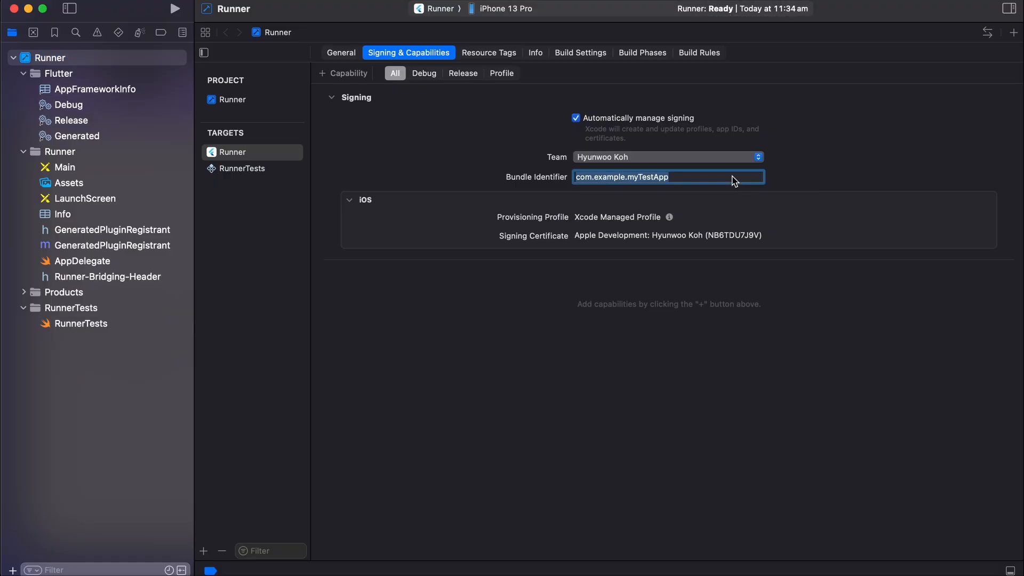
{"action": "type", "text": "ap"}
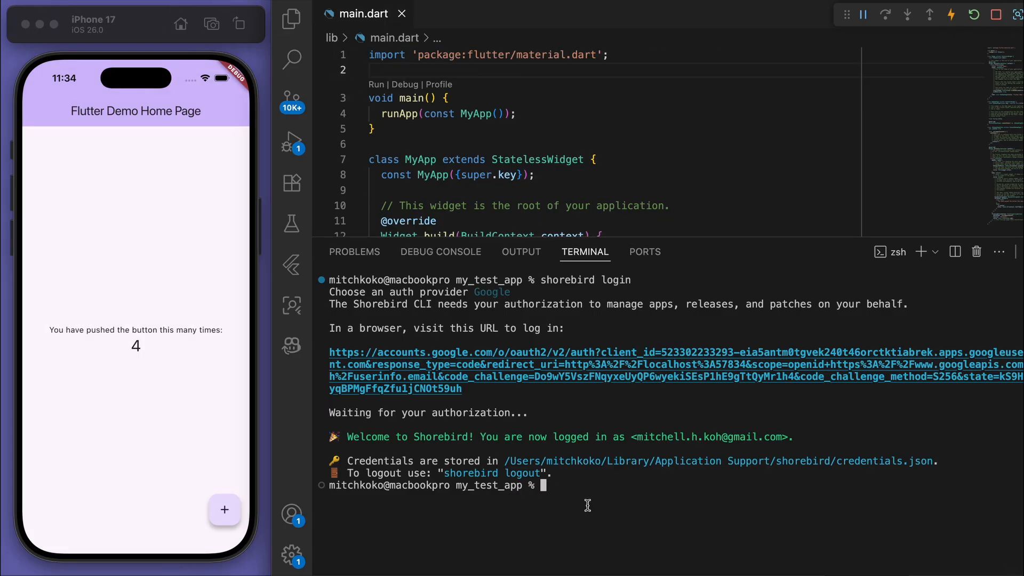
Run shorebird init for my_test_app, accepting the default app name
{"action": "type", "text": "shorebird in"}
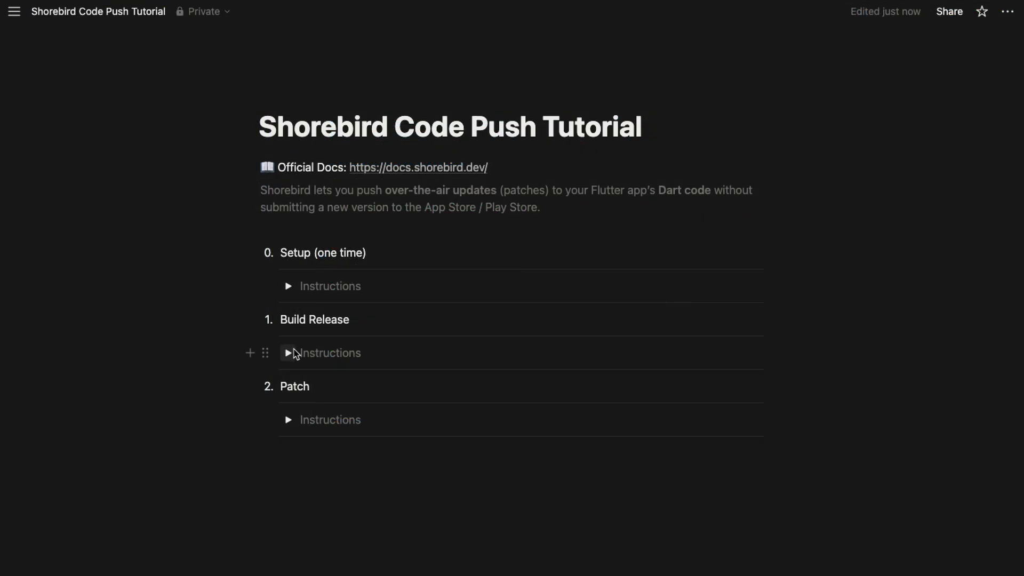
Expand the Instructions toggle under Build Release in the Notion tutorial
{"action": "left_click", "coordinate": [287, 352]}
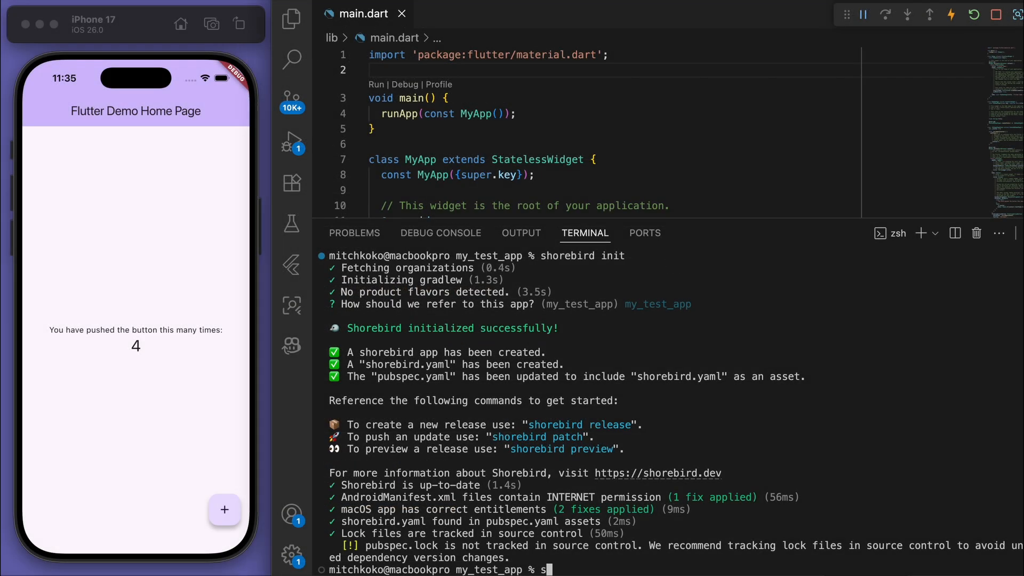
Run shorebird release ios to build the IPA and create release 1.0.0+1
{"action": "type", "text": "horebird release ios"}
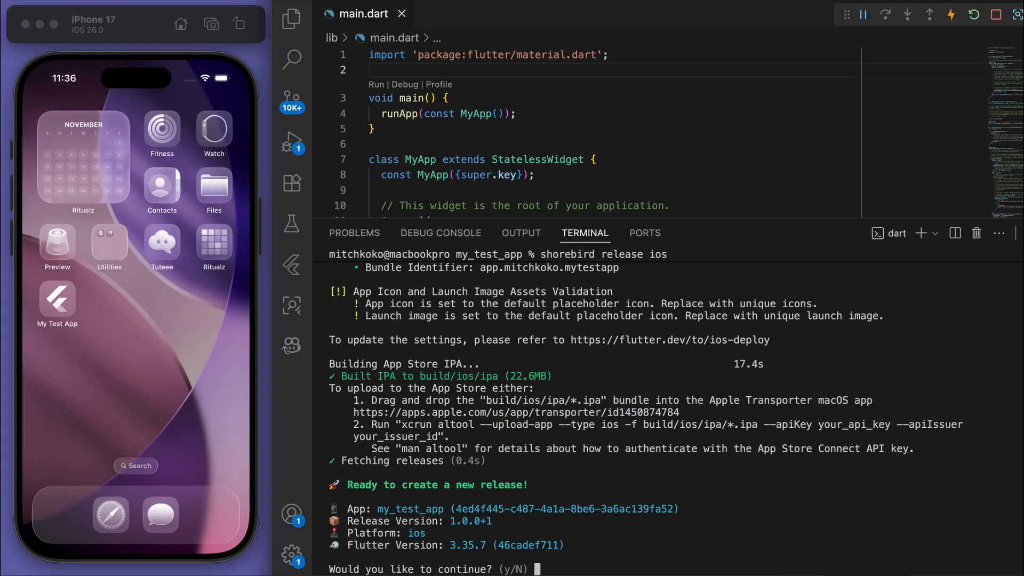
{"action": "mouse_move", "coordinate": [612, 556]}
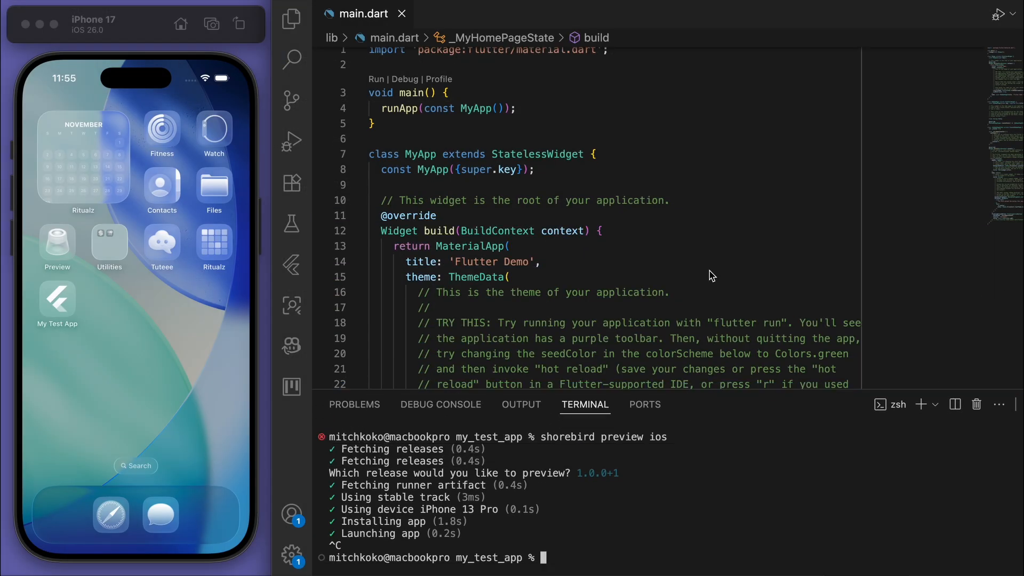
Replace deepPurple with green as the ColorScheme.fromSeed seed colour in main.dart
{"action": "double_click", "coordinate": [779, 176]}
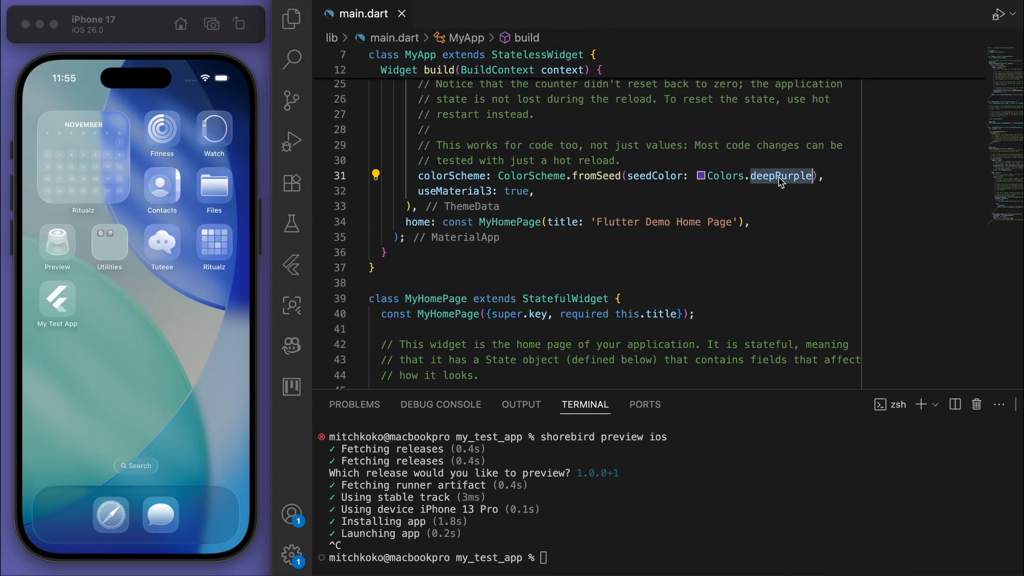
{"action": "type", "text": "green"}
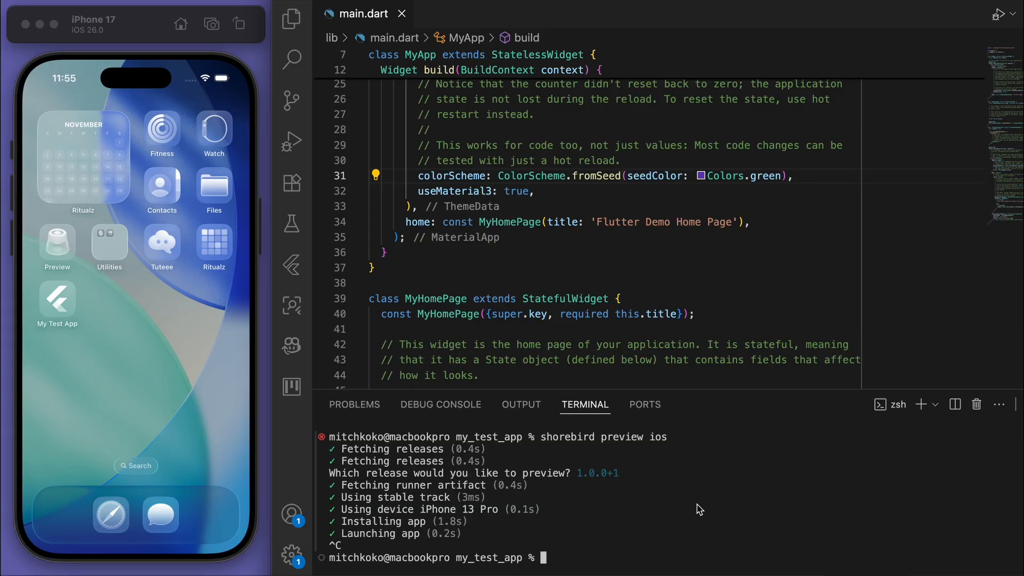
{"action": "type", "text": "sh"}
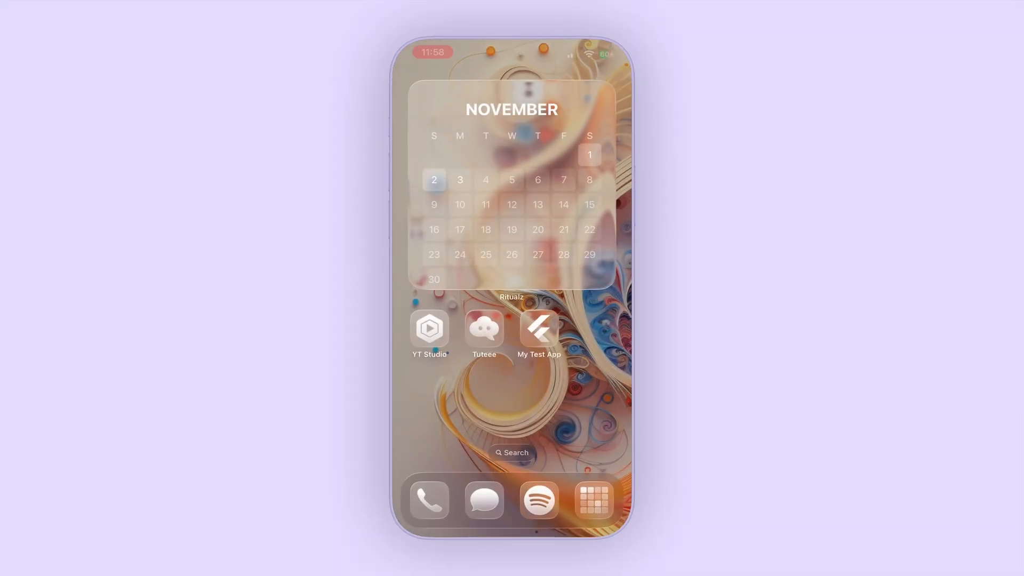
Launch and reopen My Test App to load the green patch, then tap + to count up
{"action": "left_click", "coordinate": [537, 329]}
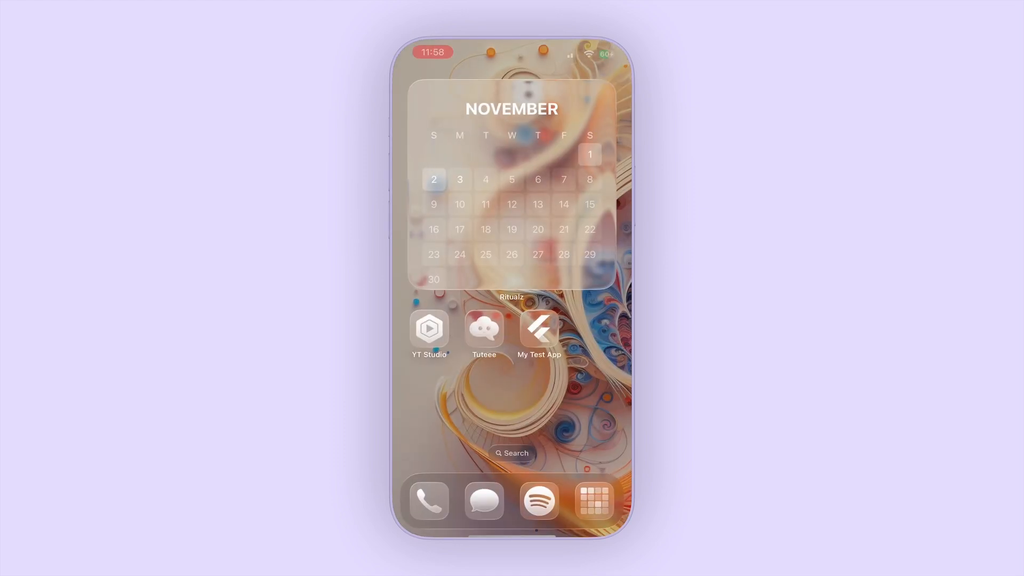
{"action": "left_click", "coordinate": [539, 329]}
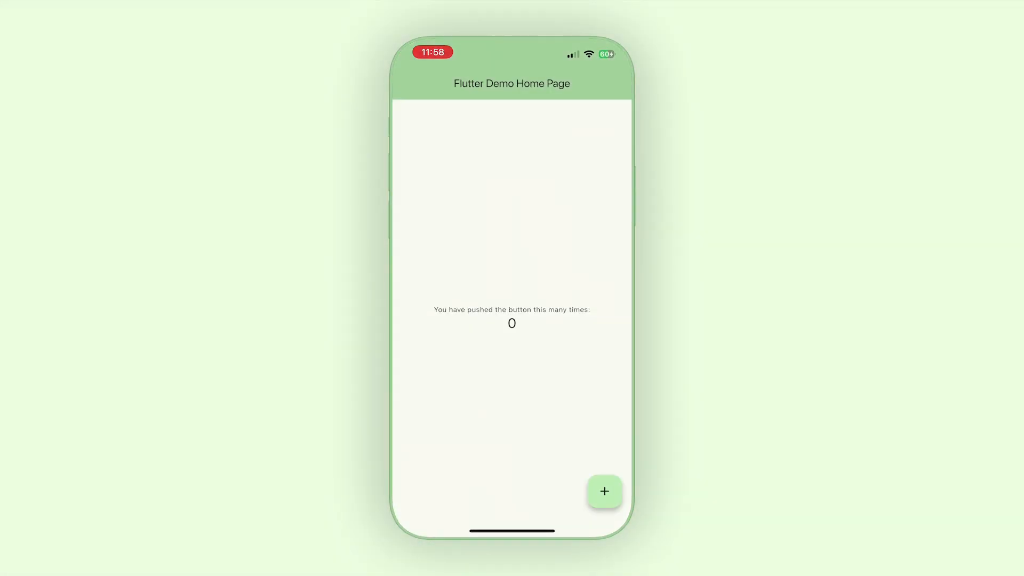
{"action": "left_click", "coordinate": [603, 489]}
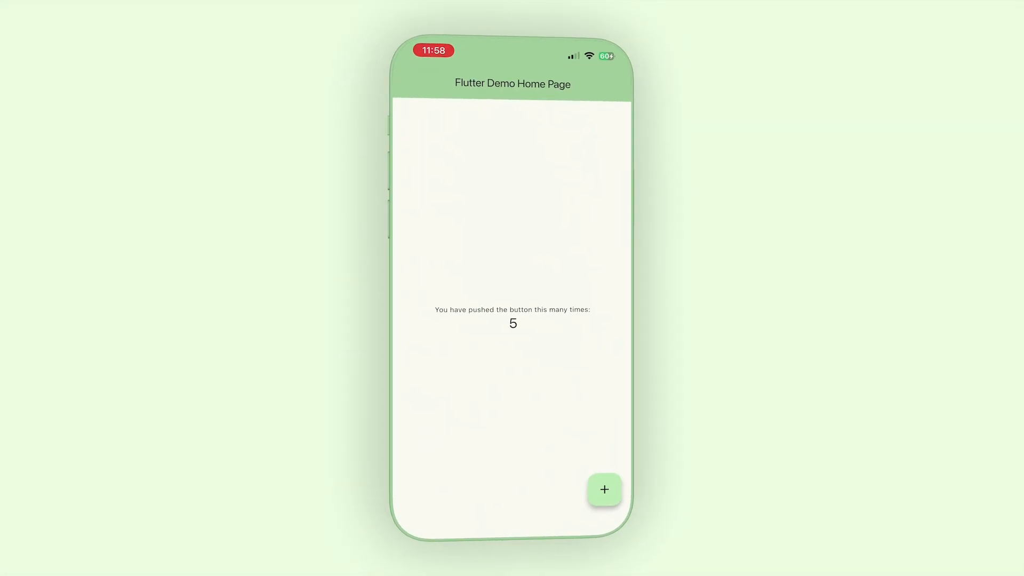